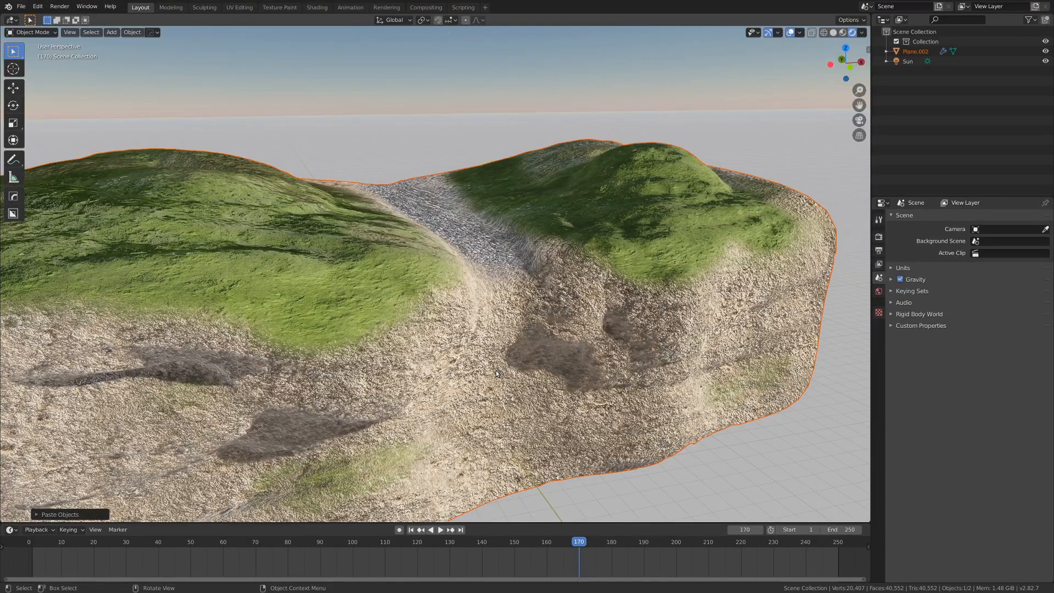
- Enter Vertex Paint on Plane.002 and set the Draw brush colour to pure red
left_click(821, 31)
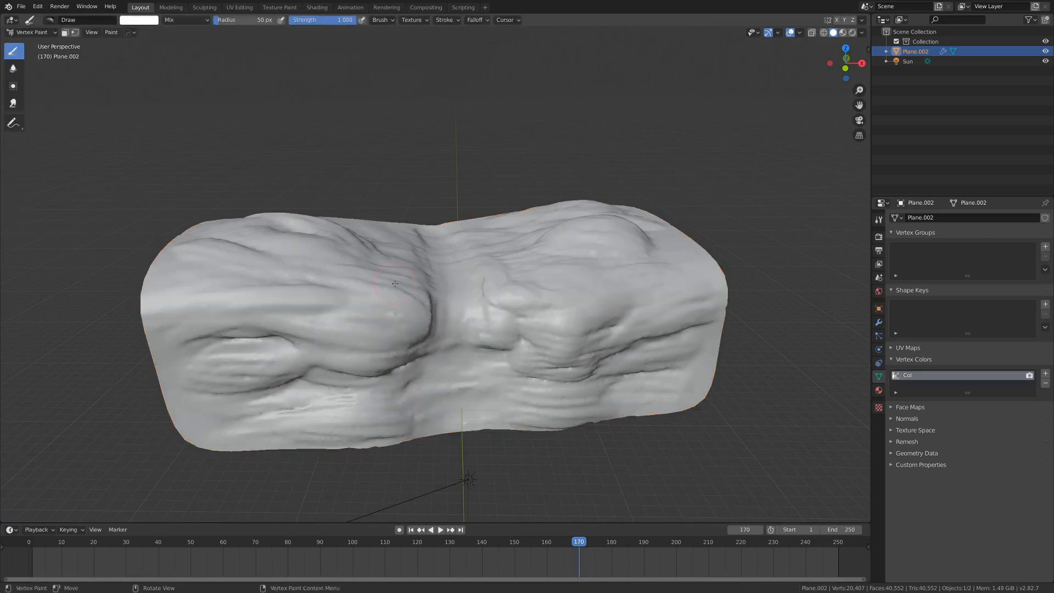
left_click(139, 19)
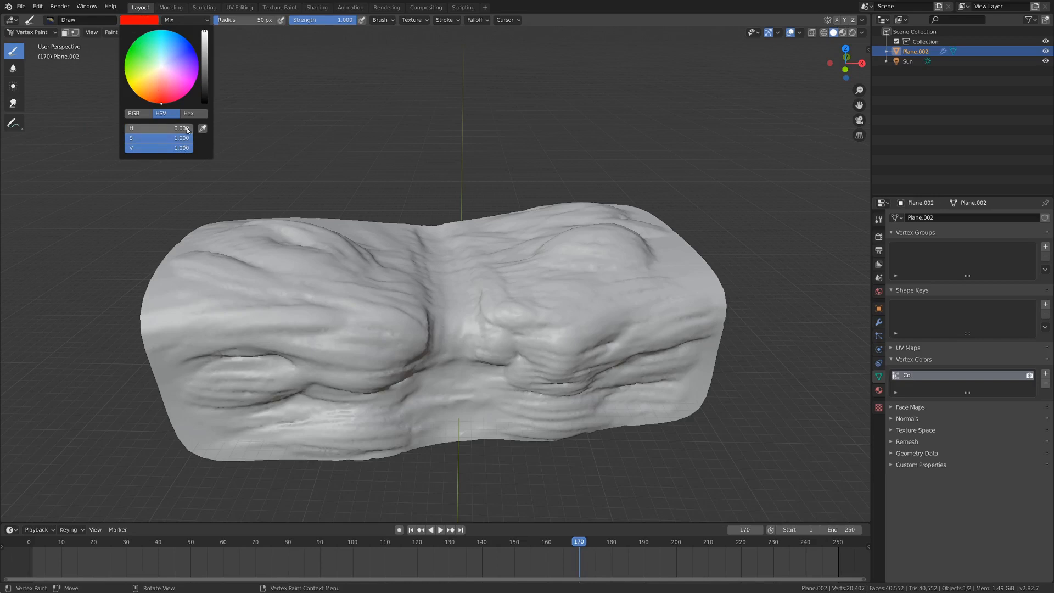